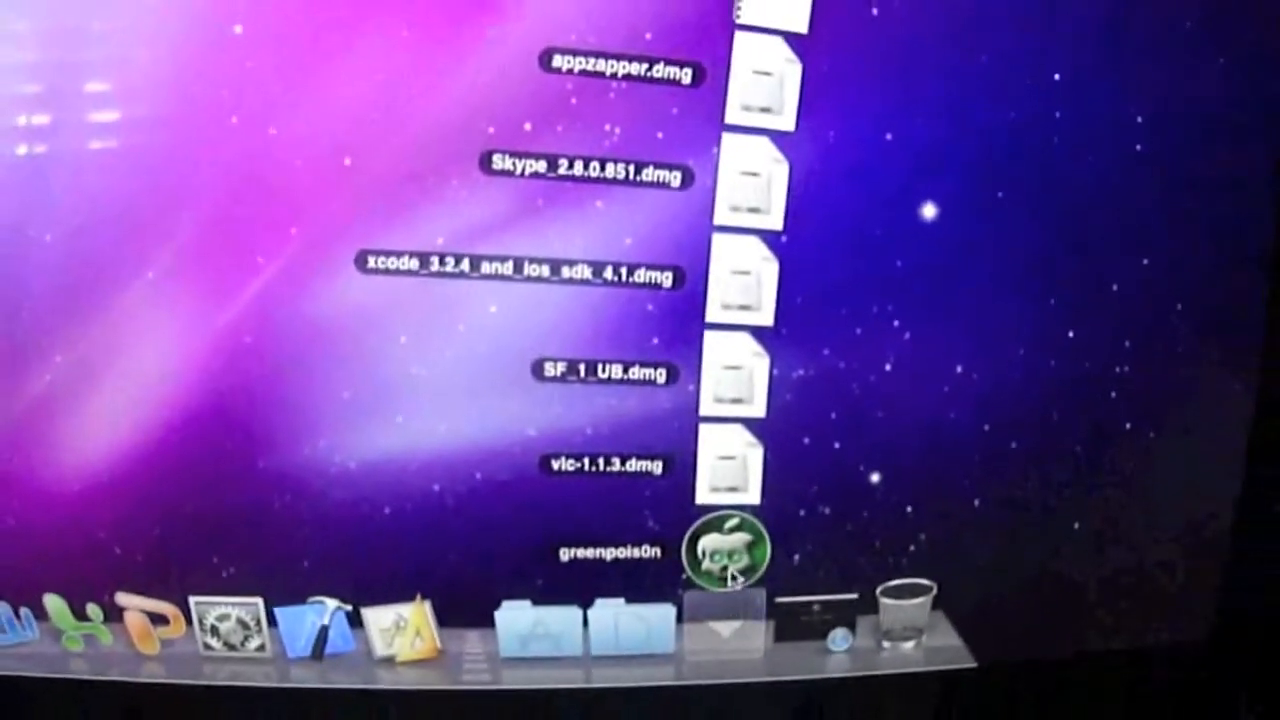
- Launch the greenpois0n jailbreak app from the Downloads stack
{"action": "left_click", "coordinate": [732, 550]}
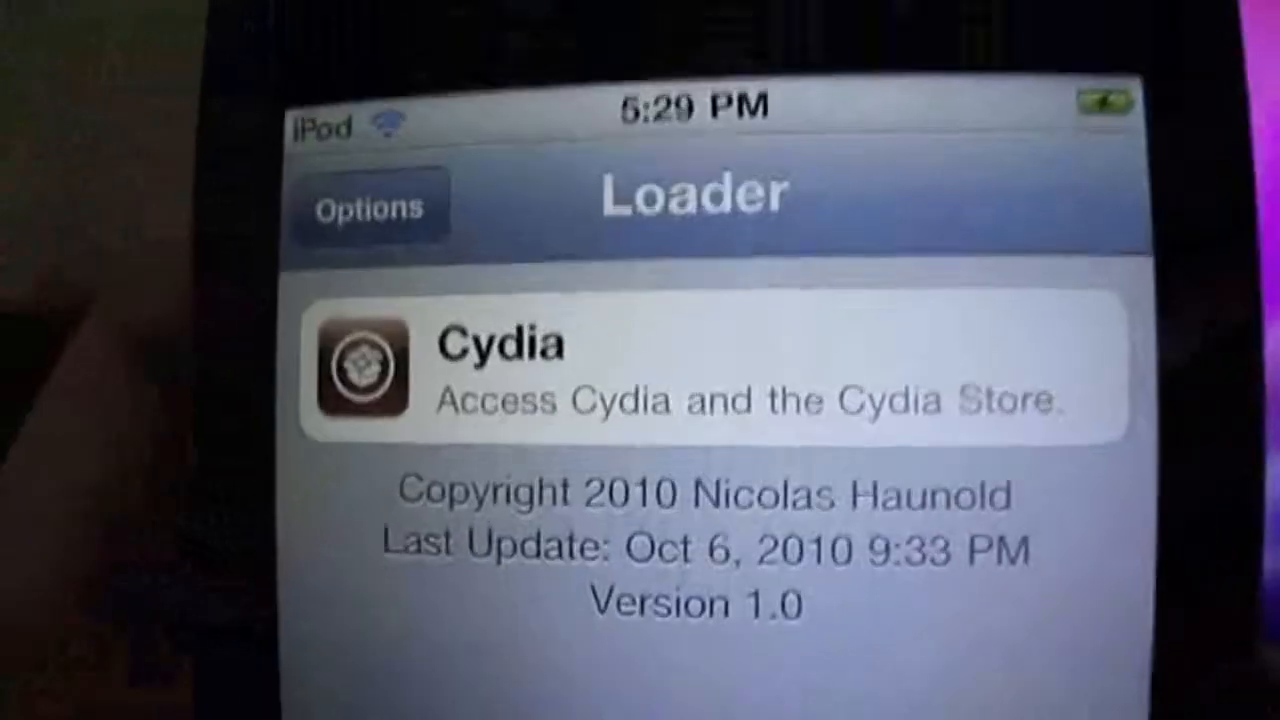
- Choose Cydia in Loader and confirm Install Cydia
{"action": "left_click", "coordinate": [640, 364]}
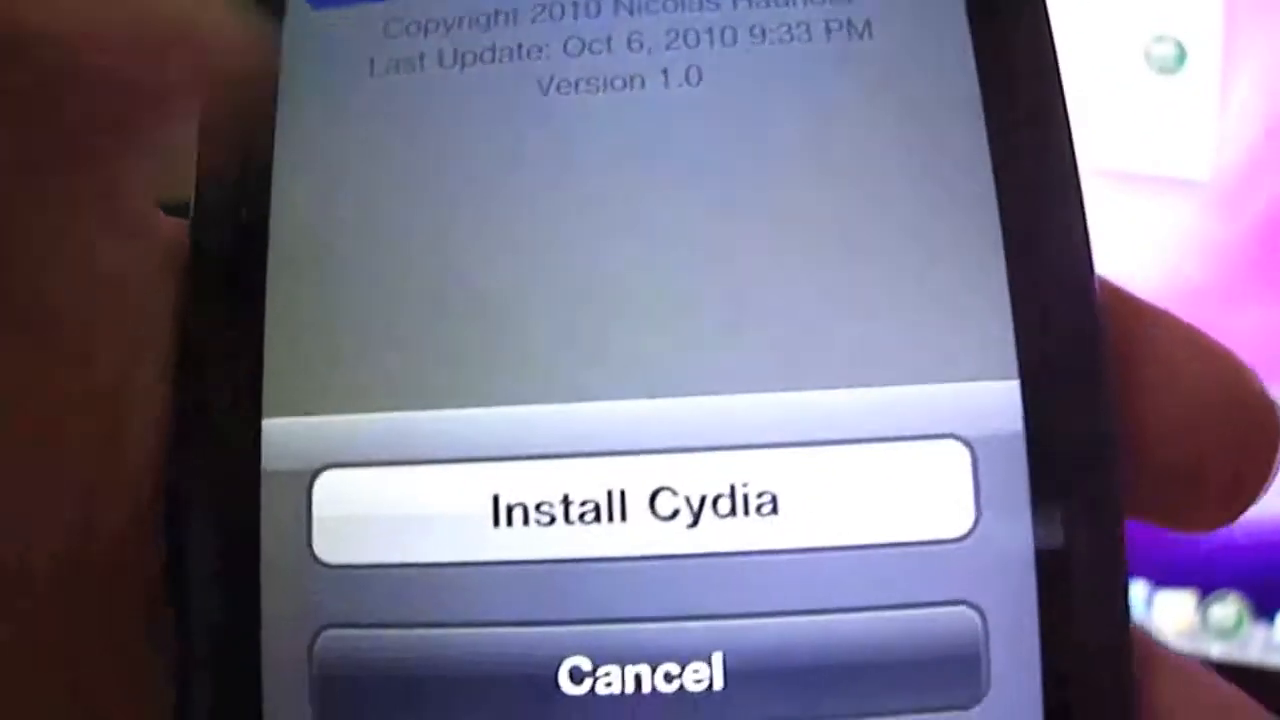
{"action": "left_click", "coordinate": [640, 500]}
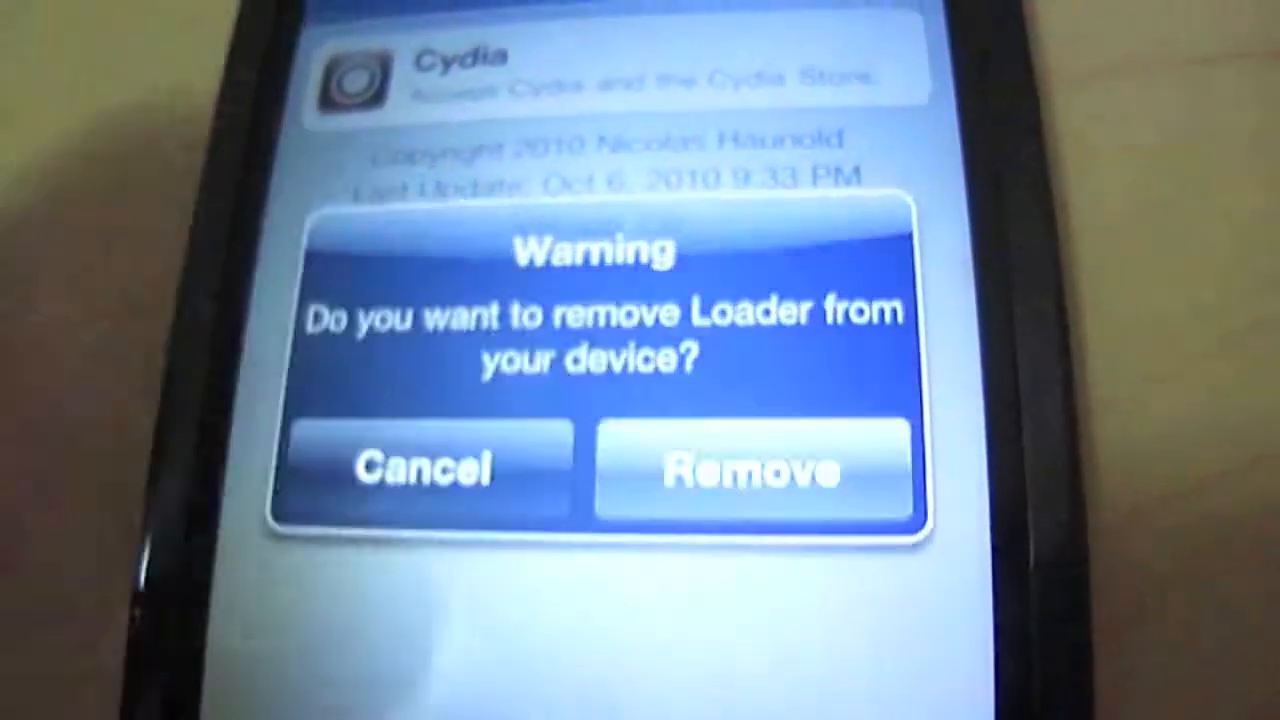
- Confirm Remove in the warning so Loader is deleted from the iPod
{"action": "left_click", "coordinate": [750, 470]}
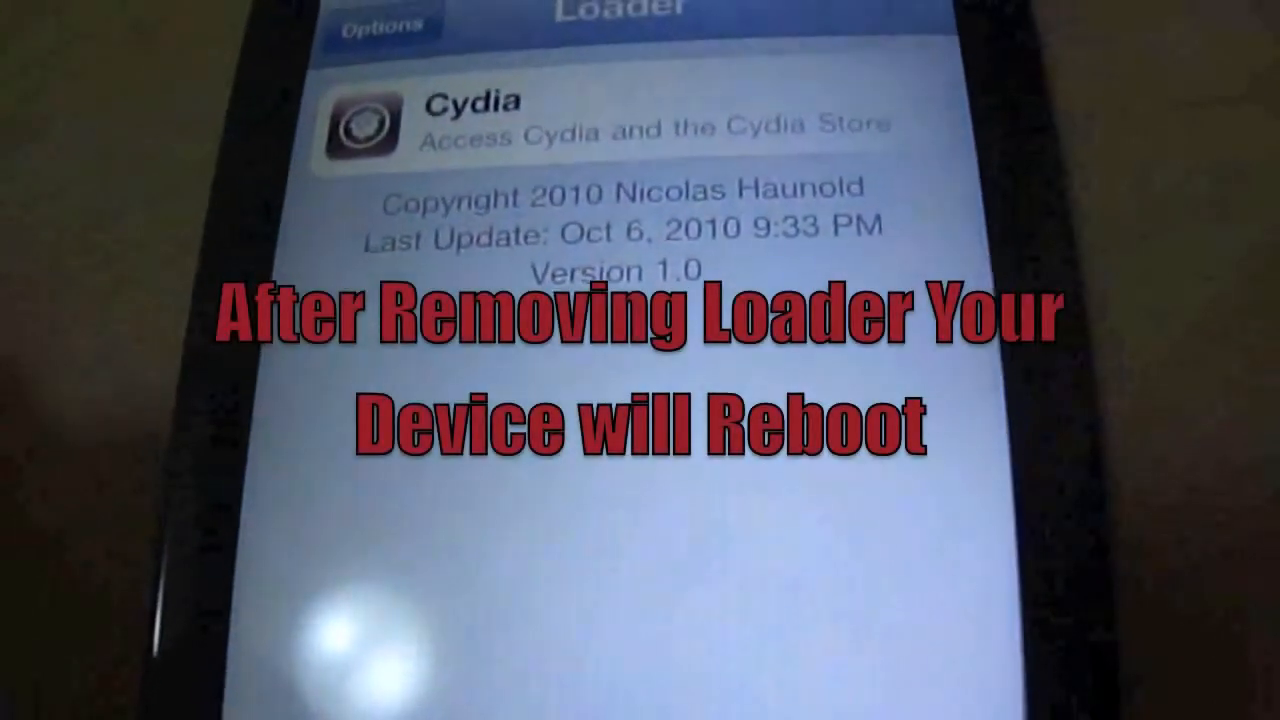